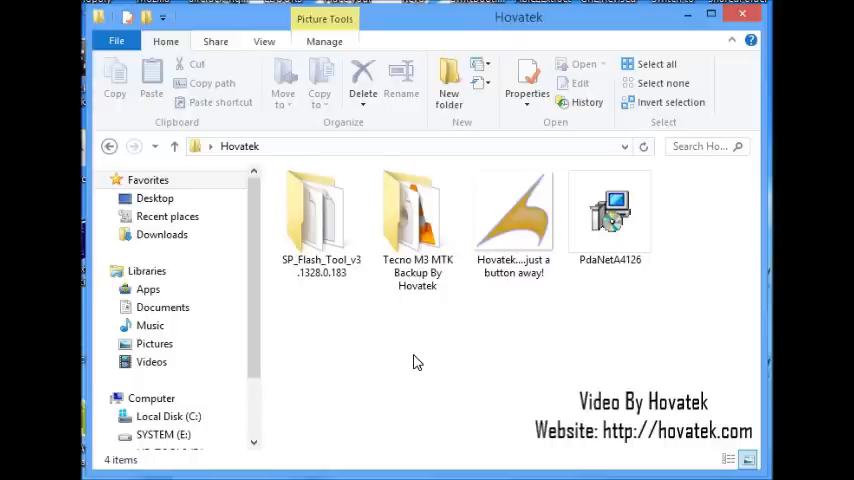
Step: Locate the PdaNetA4126 installer in the Hovatek folder and launch its setup wizard
click(610, 210)
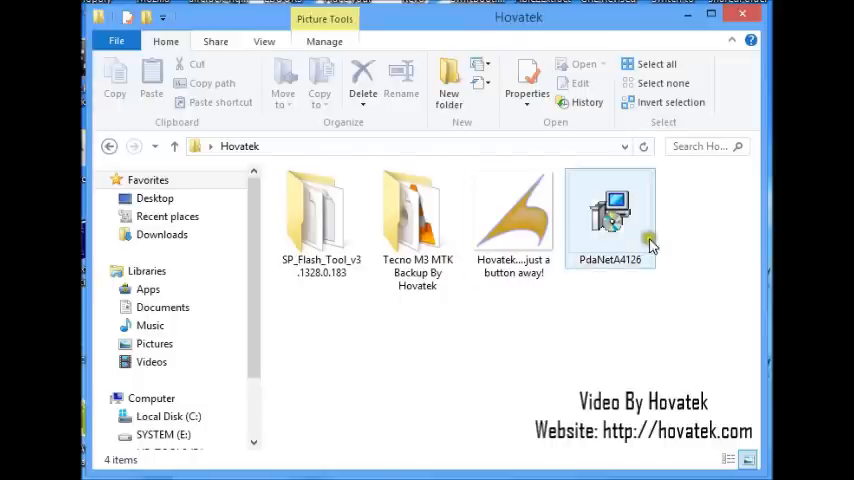
click(610, 210)
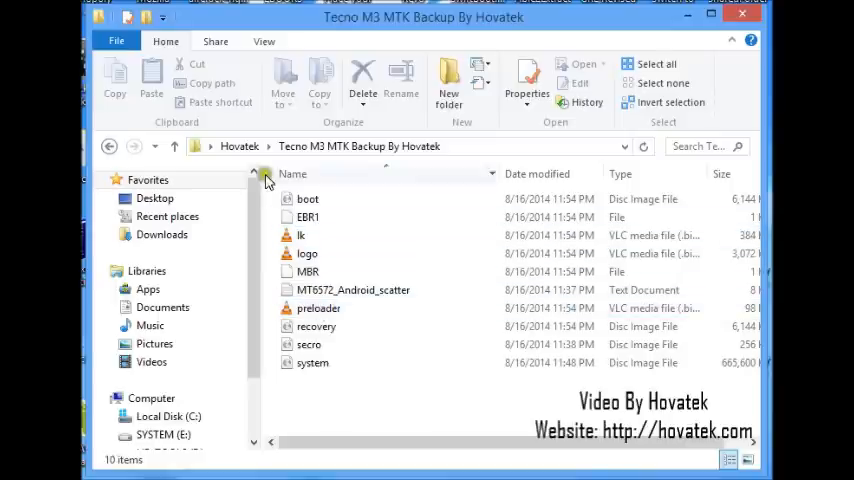
click(239, 146)
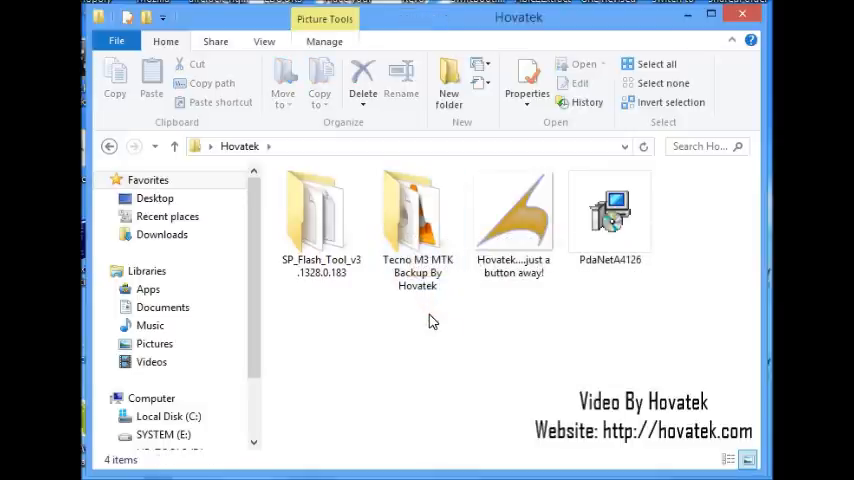
click(417, 210)
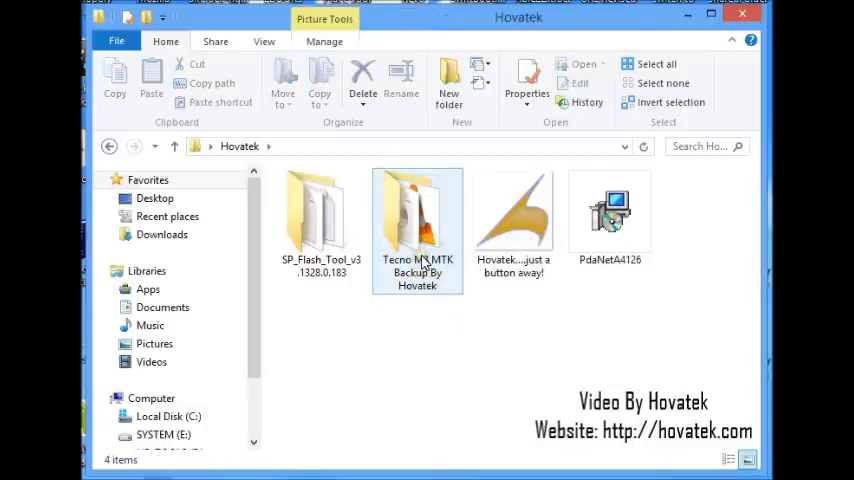
click(321, 210)
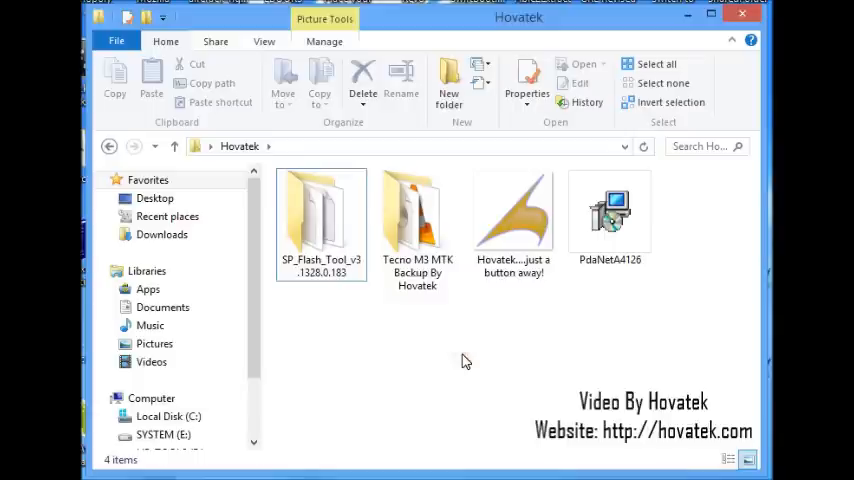
mouse_move(653, 277)
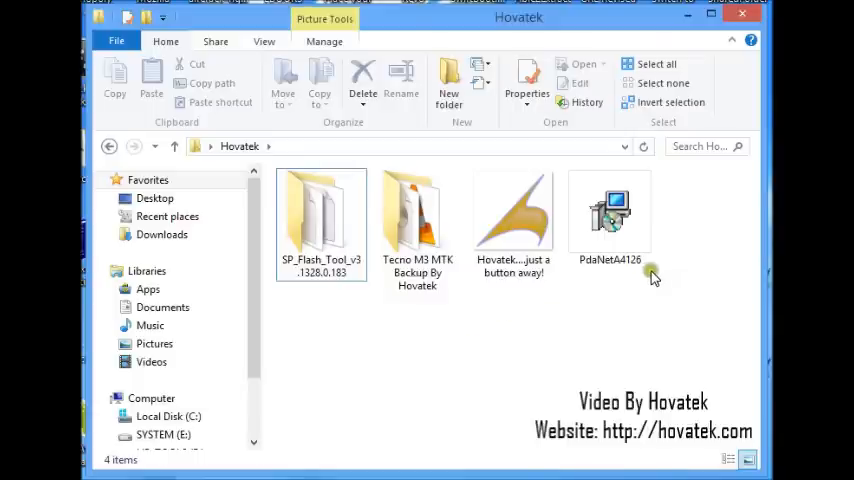
click(610, 215)
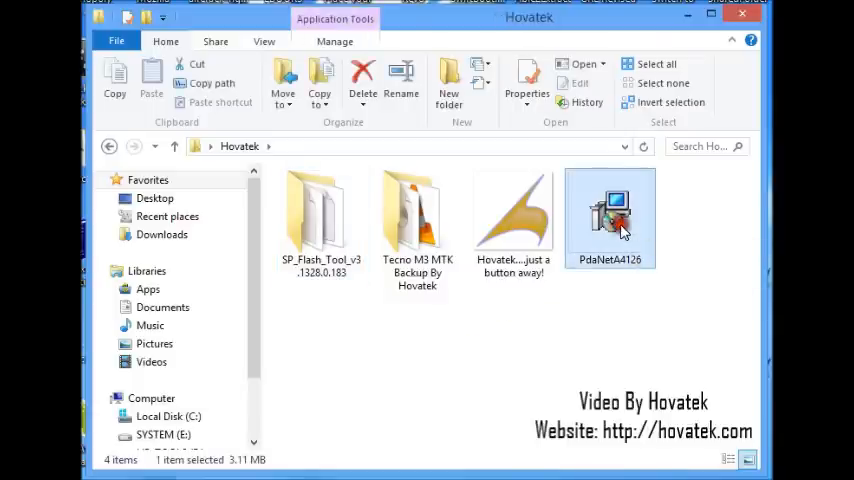
double_click(609, 205)
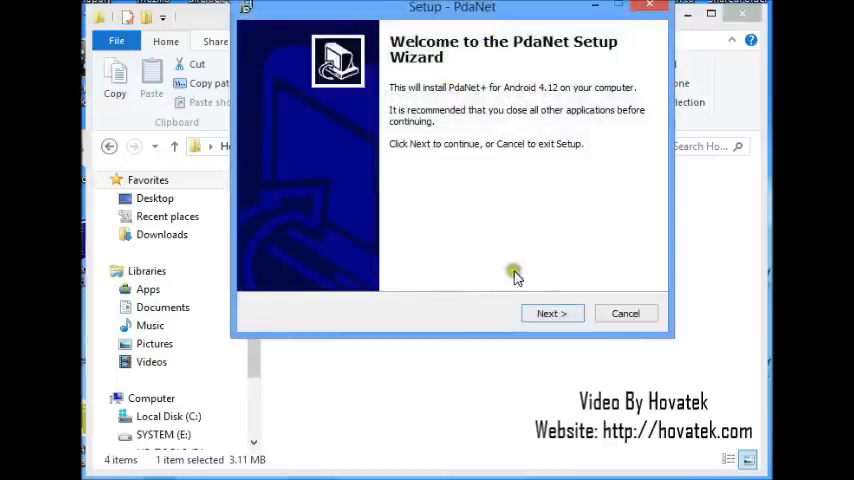
Step: Accept the license agreement and continue past the requirements to start installing PdaNet
click(552, 313)
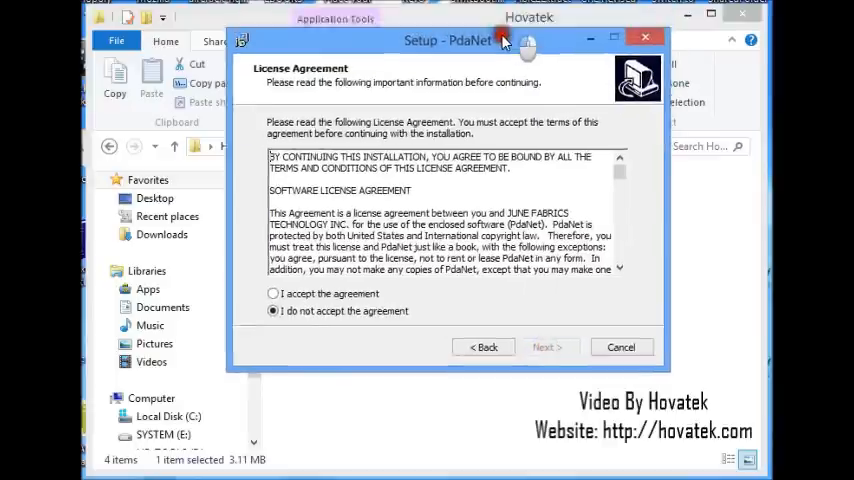
click(266, 337)
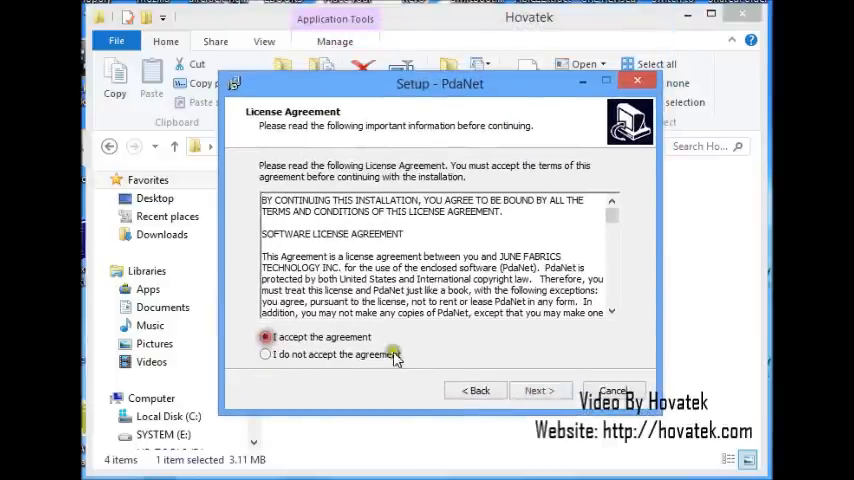
click(540, 390)
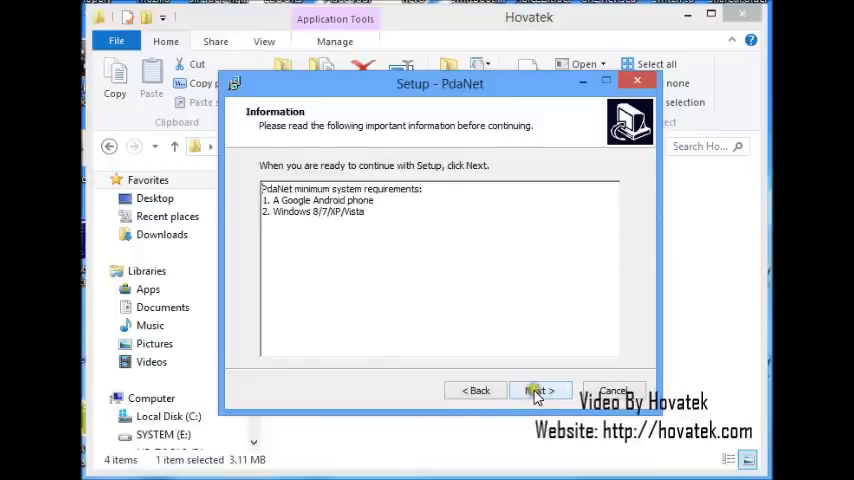
click(540, 390)
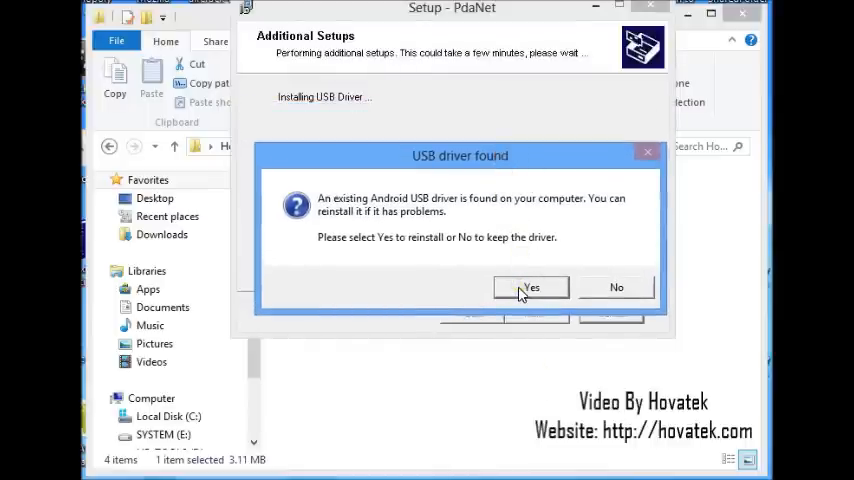
Step: Reinstall the Android USB driver for the chosen manufacturer and finish the PdaNet installation
click(530, 287)
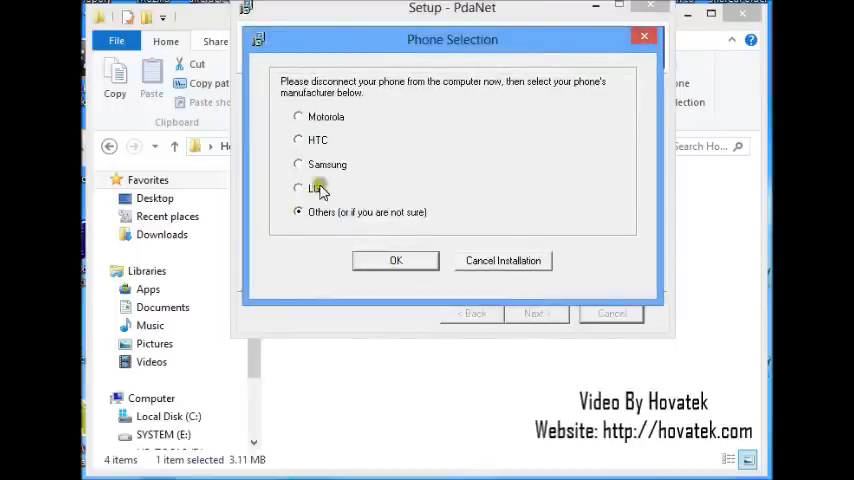
click(395, 260)
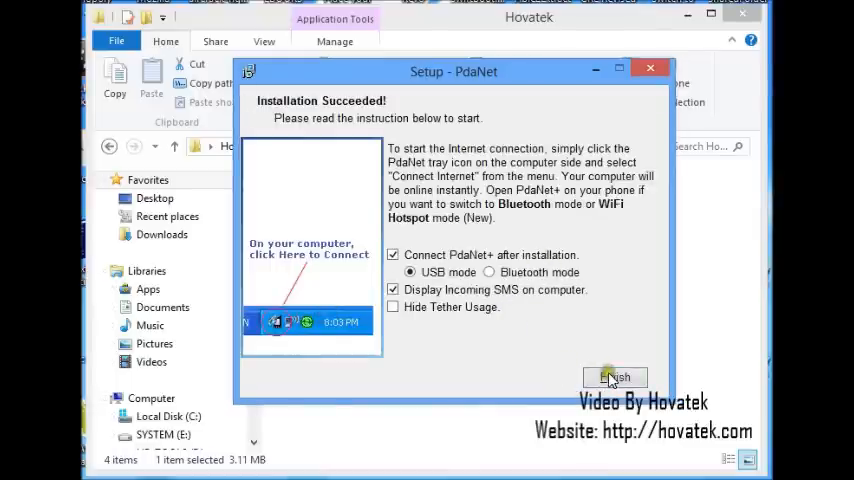
click(614, 377)
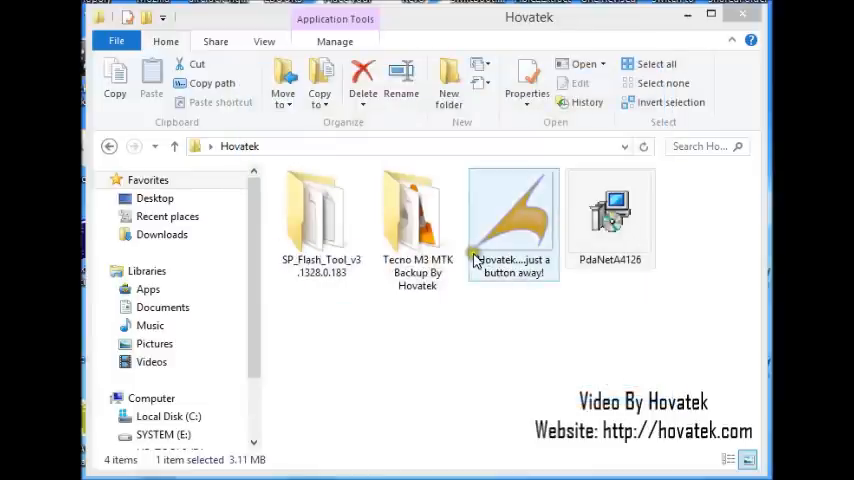
Step: Browse into the SP_Flash_Tool_v3.1328.0.183 folder and launch SP Flash Tool from its files
click(320, 210)
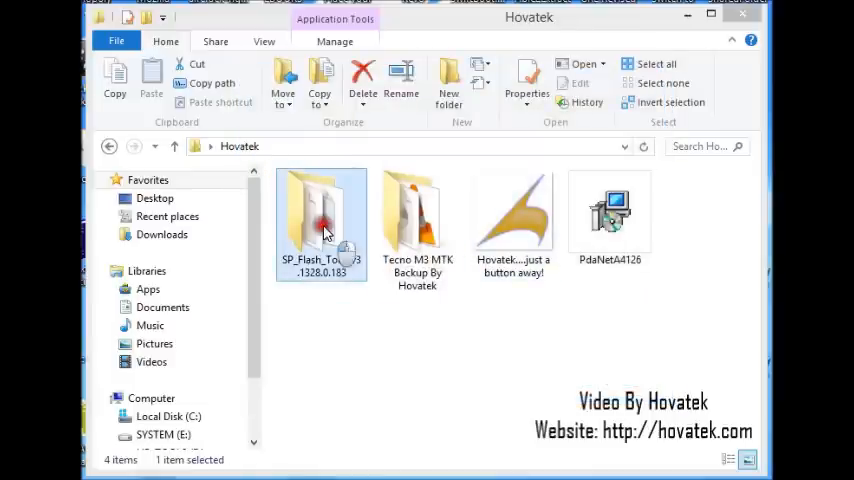
click(609, 215)
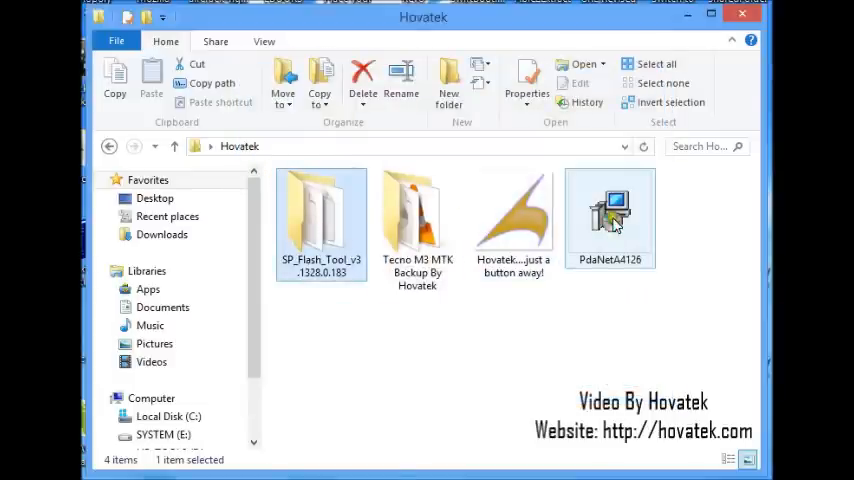
double_click(320, 215)
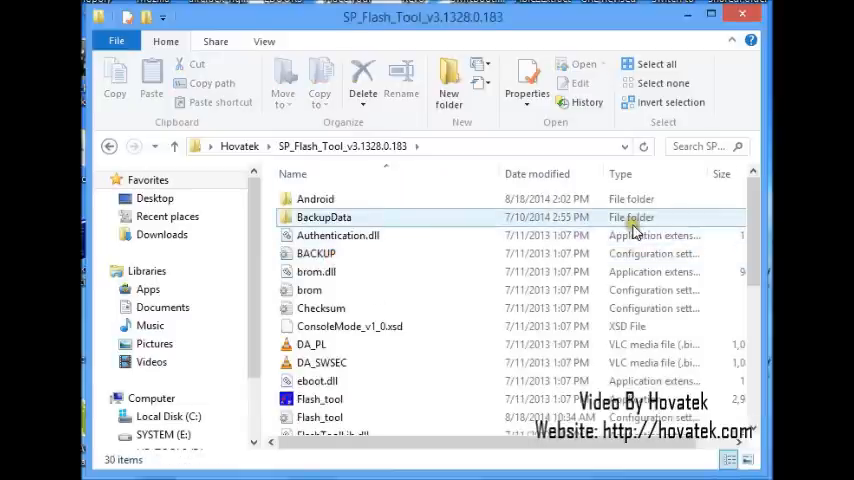
scroll(down, 3)
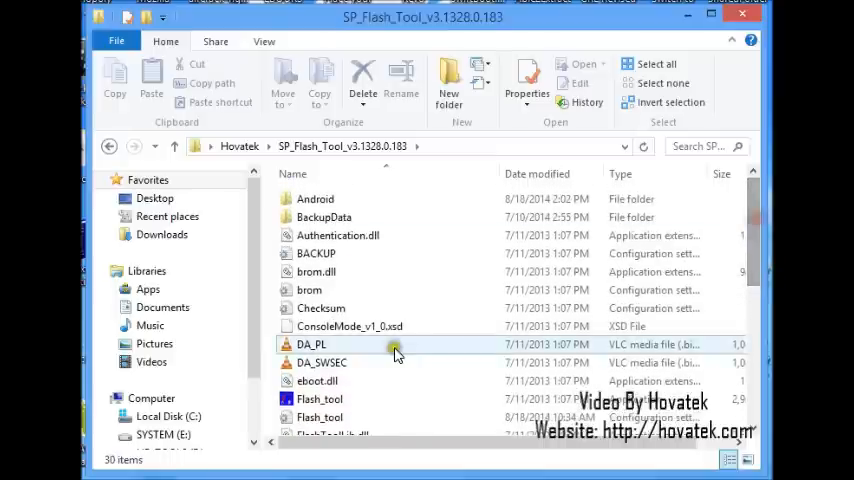
right_click(318, 399)
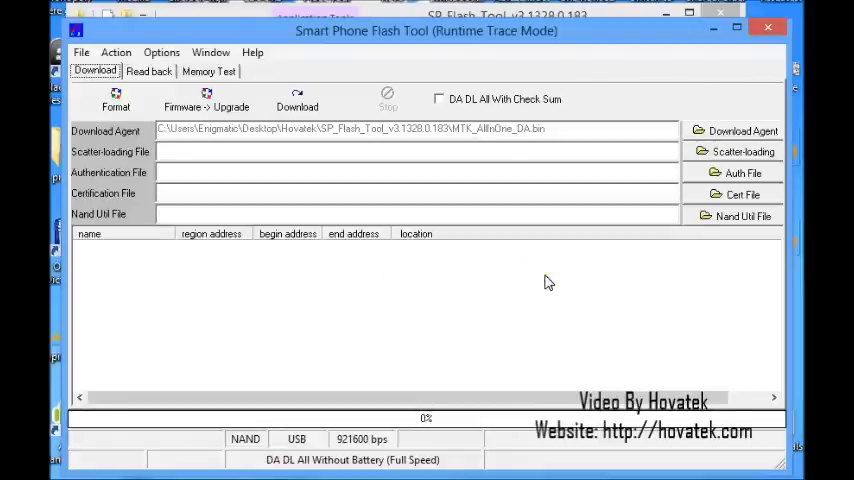
mouse_move(618, 240)
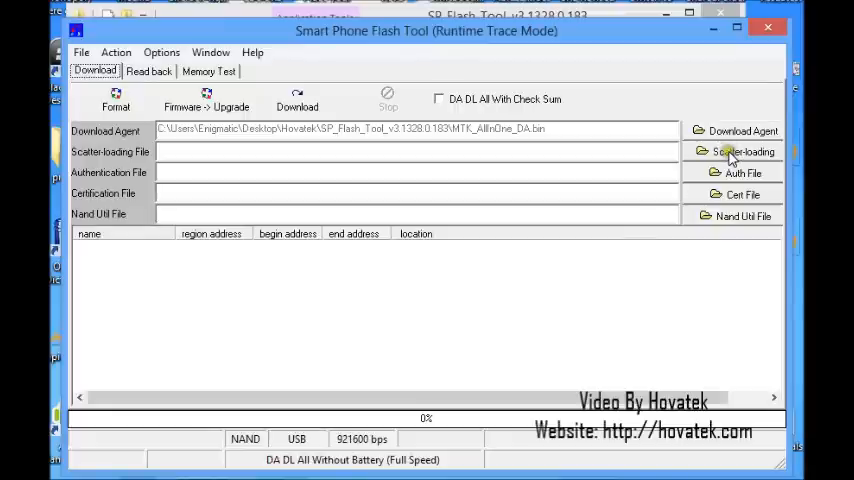
Step: Load MT6572_Android_scatter from the Tecno M3 MTK Backup folder via Scatter-loading
click(737, 151)
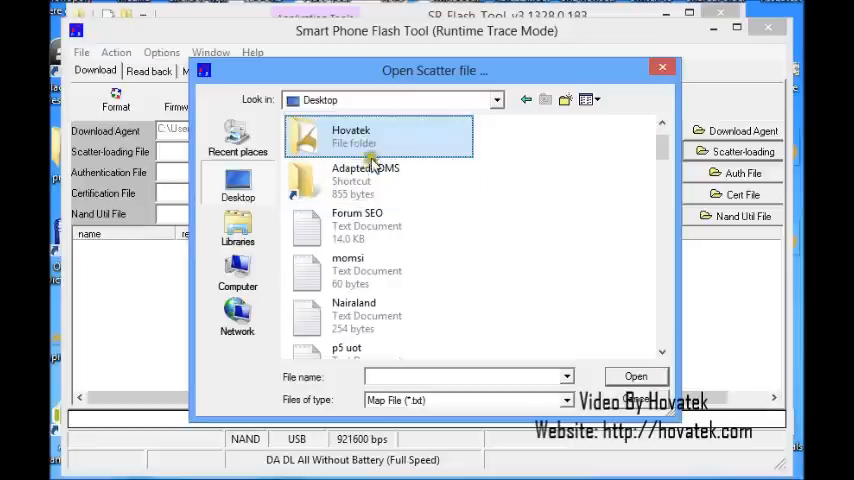
double_click(376, 135)
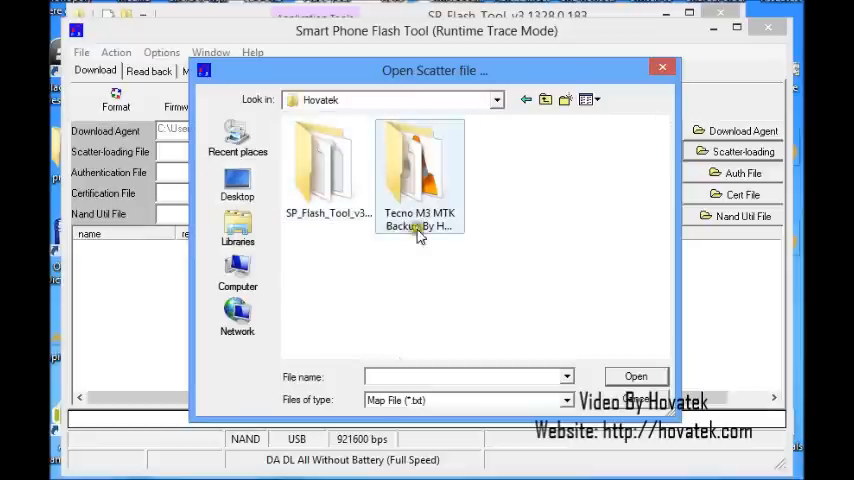
double_click(419, 175)
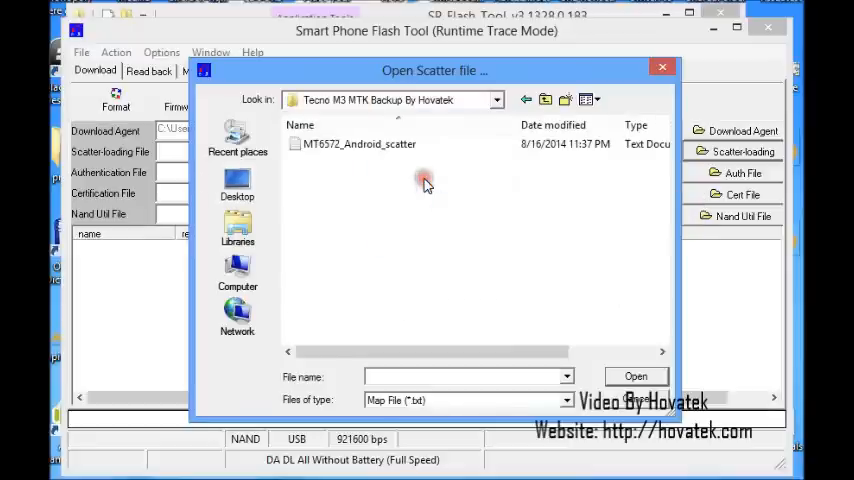
mouse_move(314, 144)
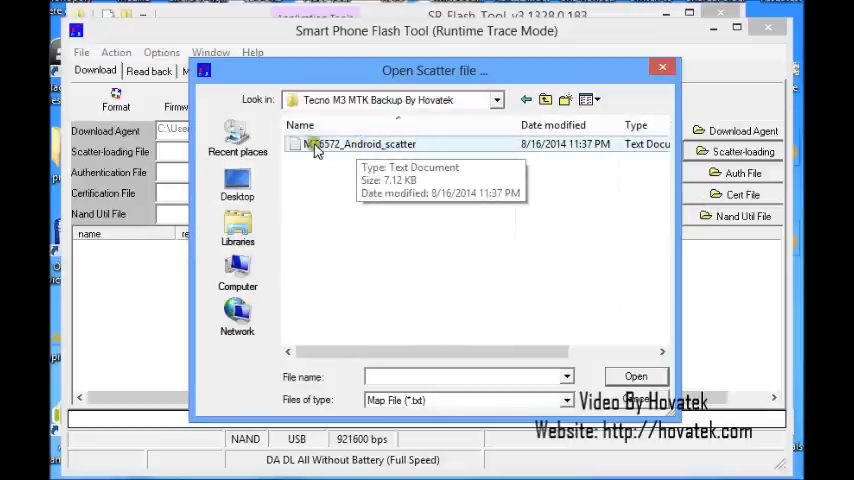
click(355, 144)
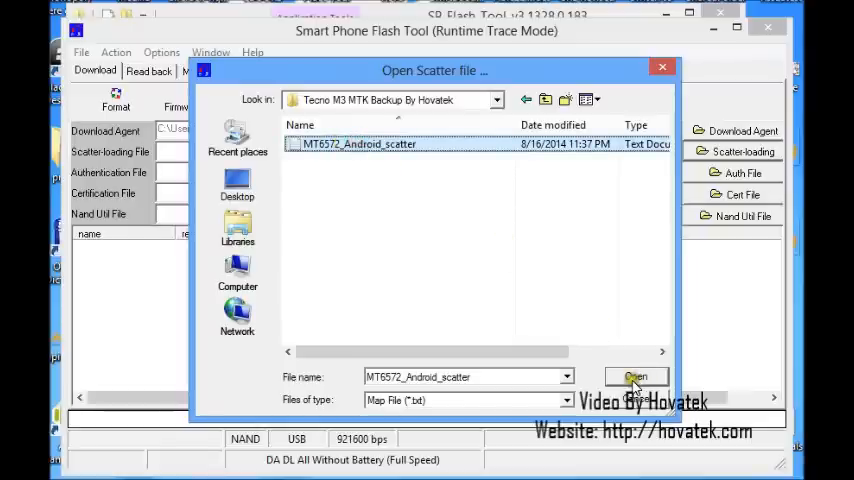
click(635, 376)
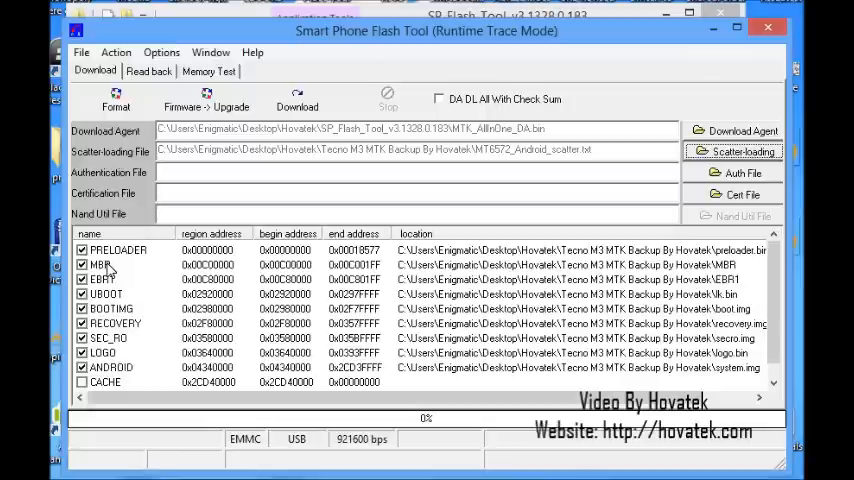
Step: Untick all partitions, keep only ANDROID and assign it the backup's system image file
click(82, 249)
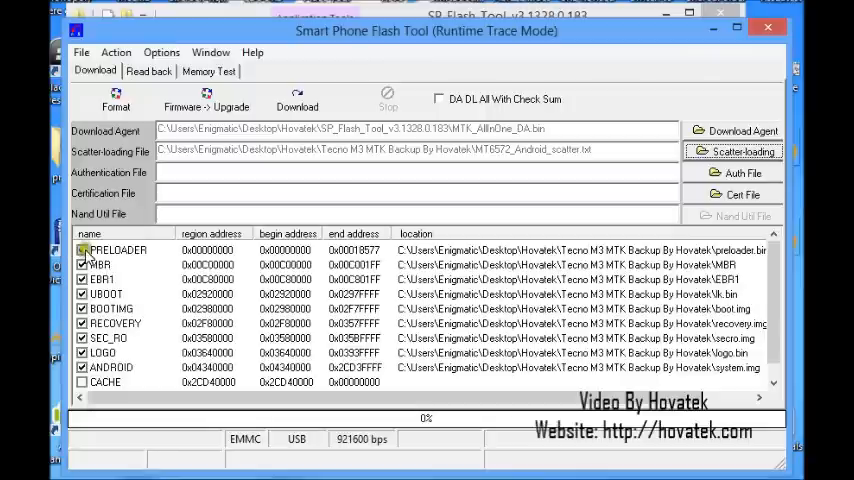
click(82, 264)
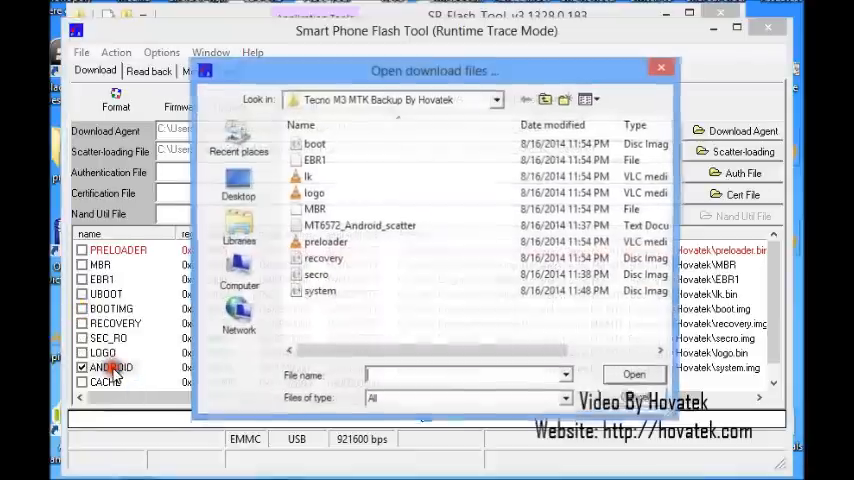
click(325, 242)
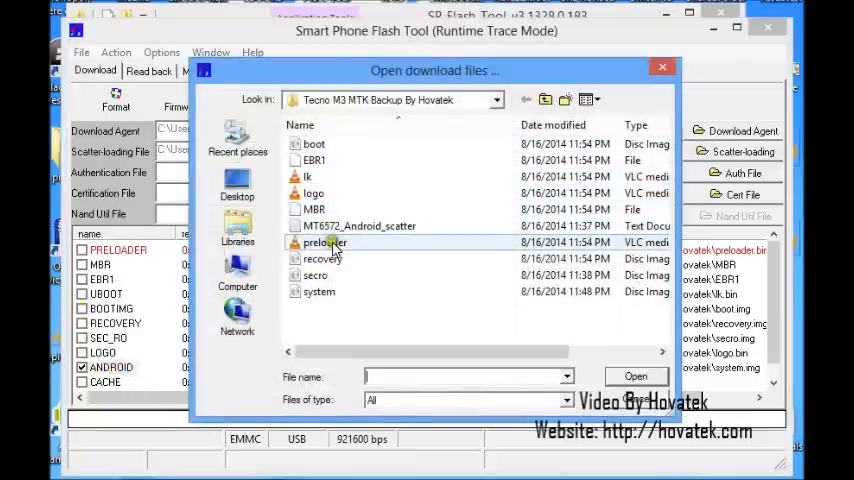
click(318, 291)
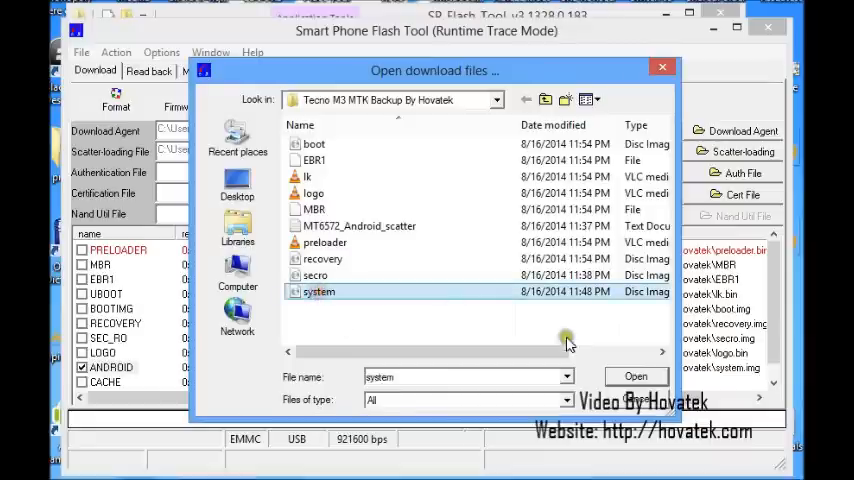
click(636, 375)
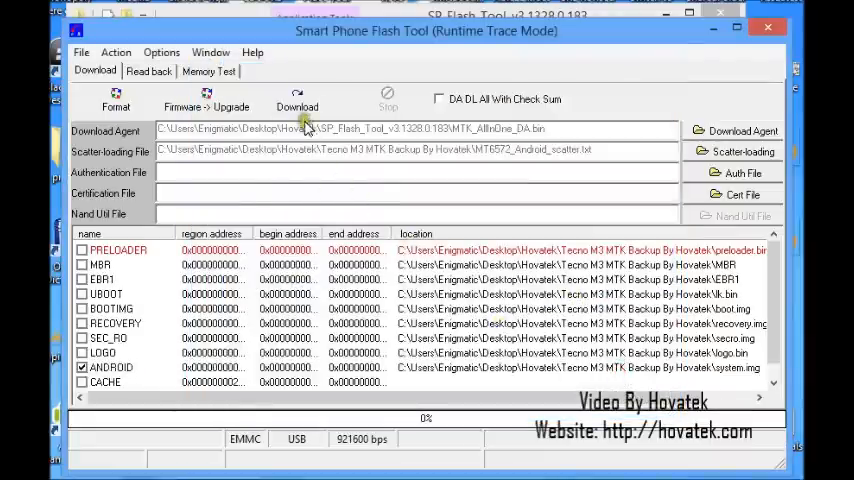
Step: Start the Download and confirm the warning that not all images are loaded
click(296, 100)
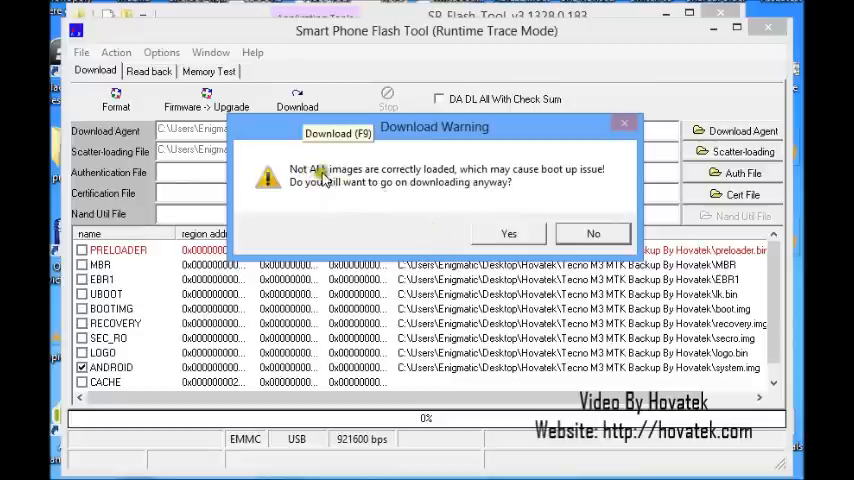
mouse_move(537, 190)
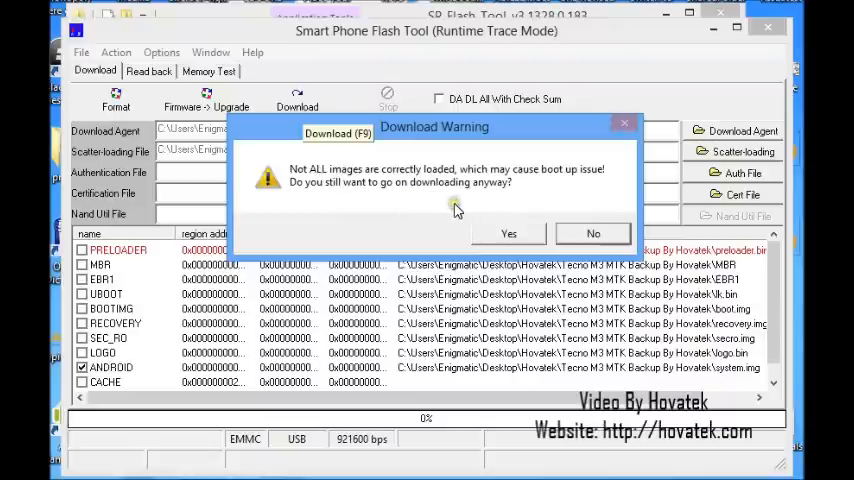
mouse_move(505, 211)
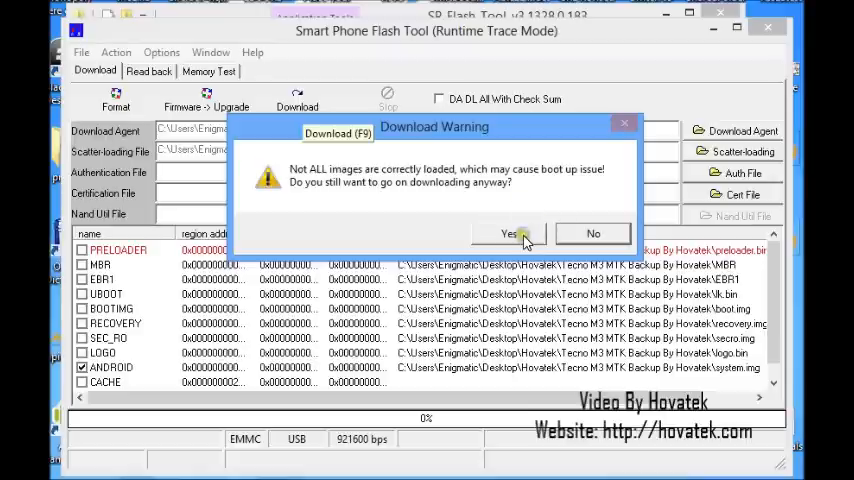
click(507, 233)
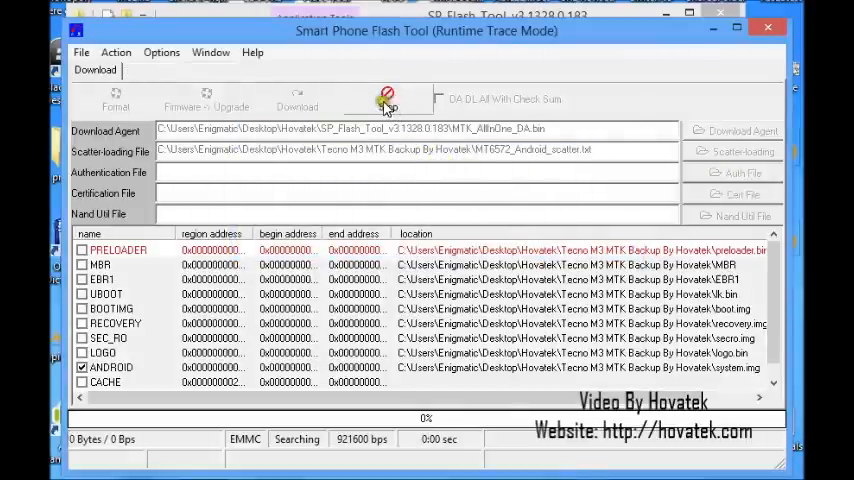
Step: Leave the ANDROID system download armed while SP Flash Tool searches for the connected phone
click(386, 98)
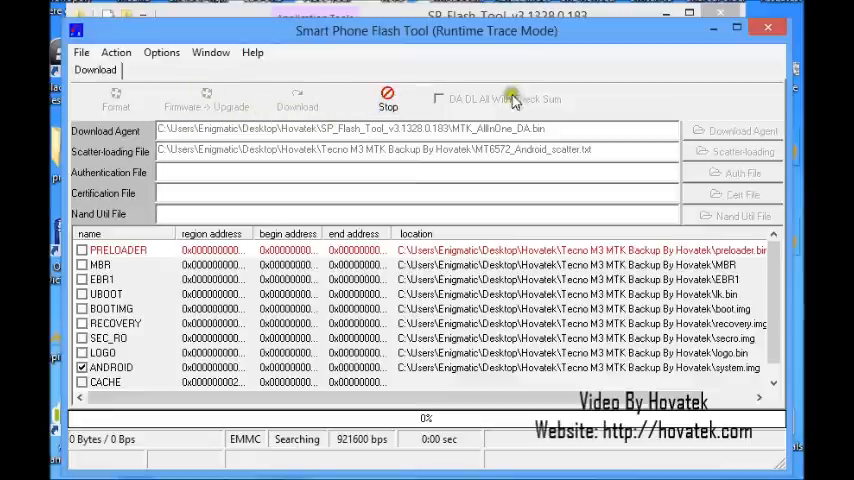
mouse_move(505, 99)
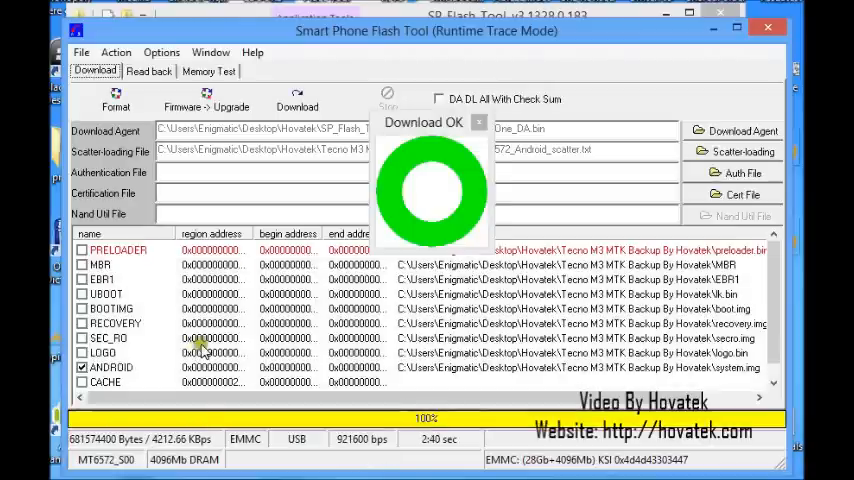
mouse_move(378, 205)
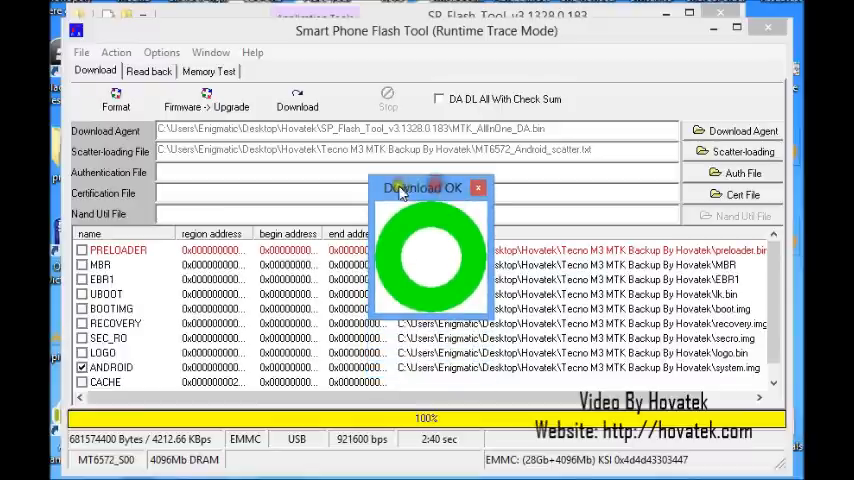
mouse_move(460, 193)
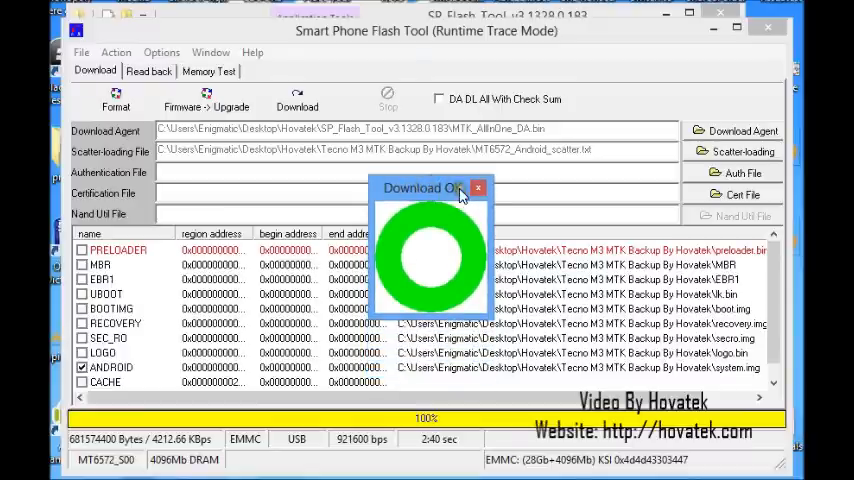